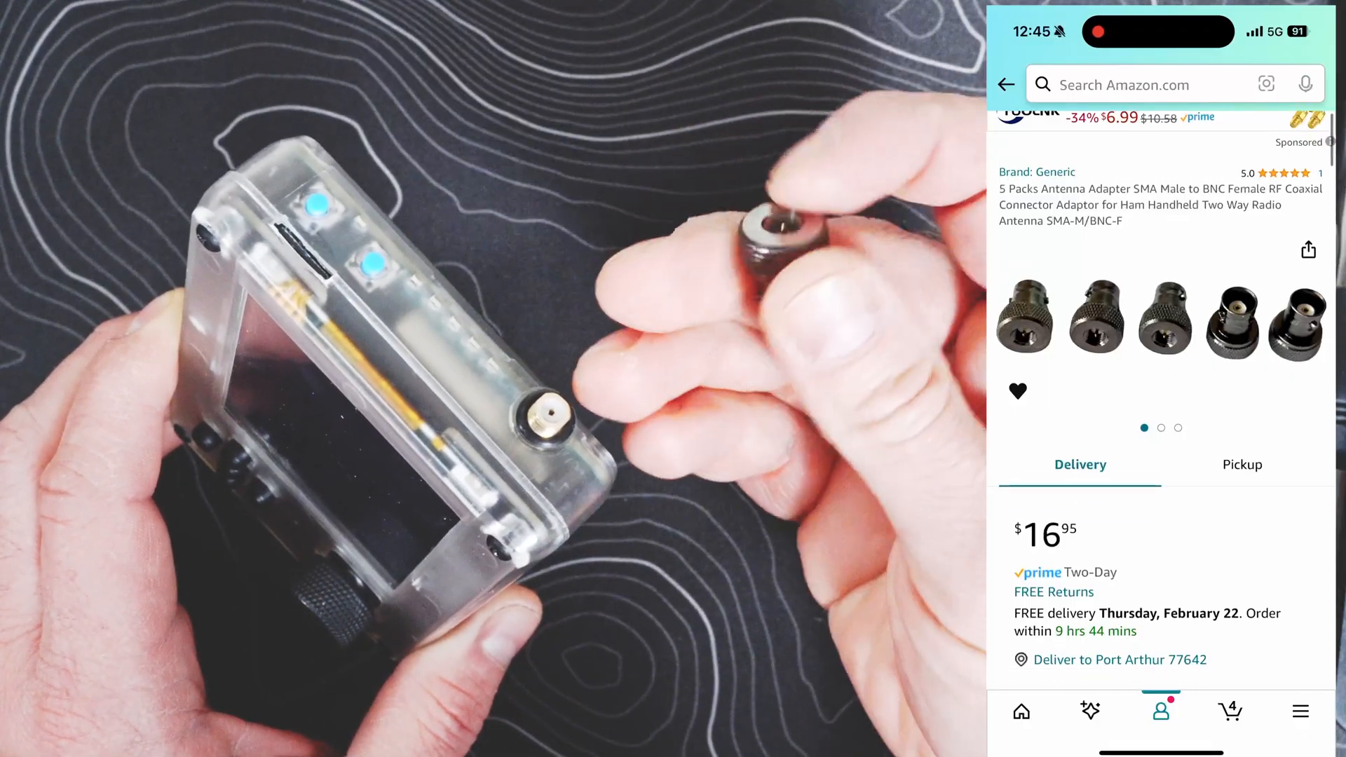
{"action": "scroll", "scroll_direction": "down", "scroll_amount": 3}
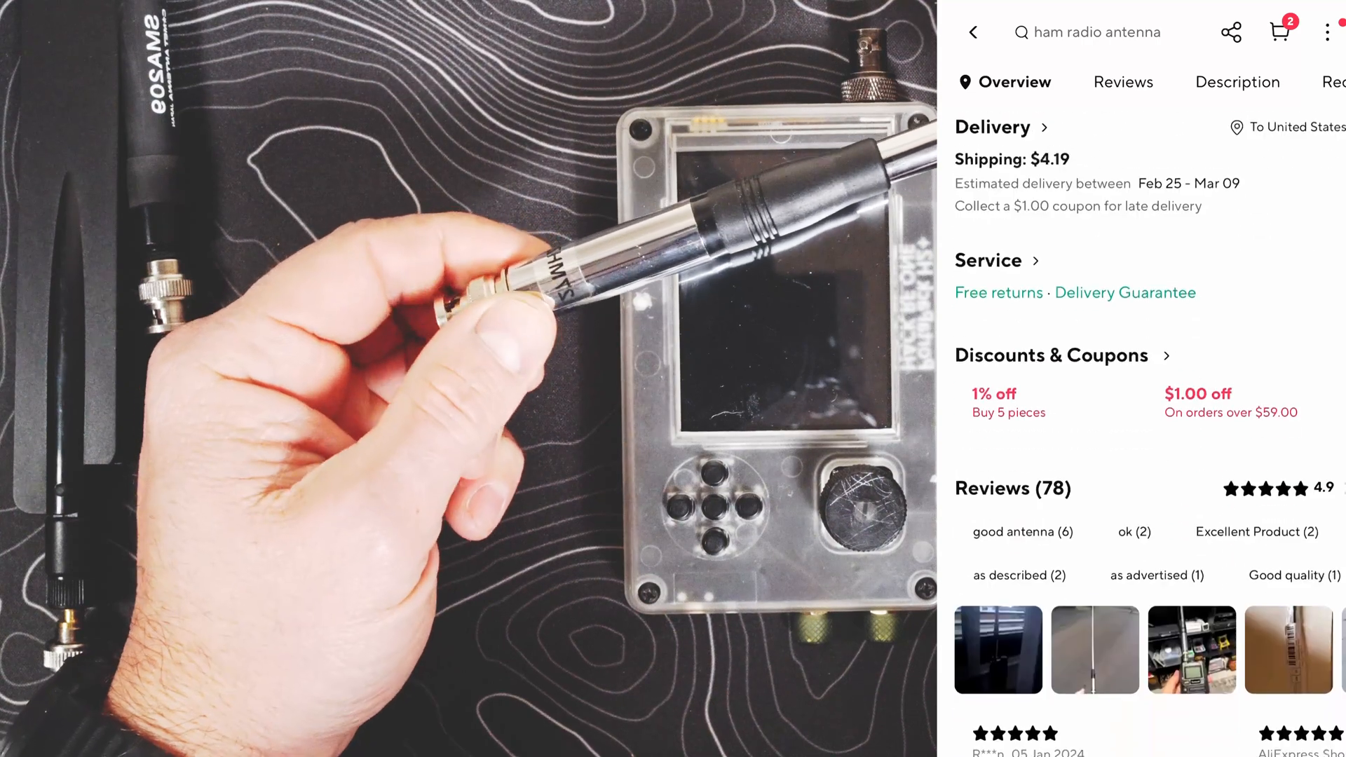
{"action": "scroll", "scroll_direction": "up", "scroll_amount": 3}
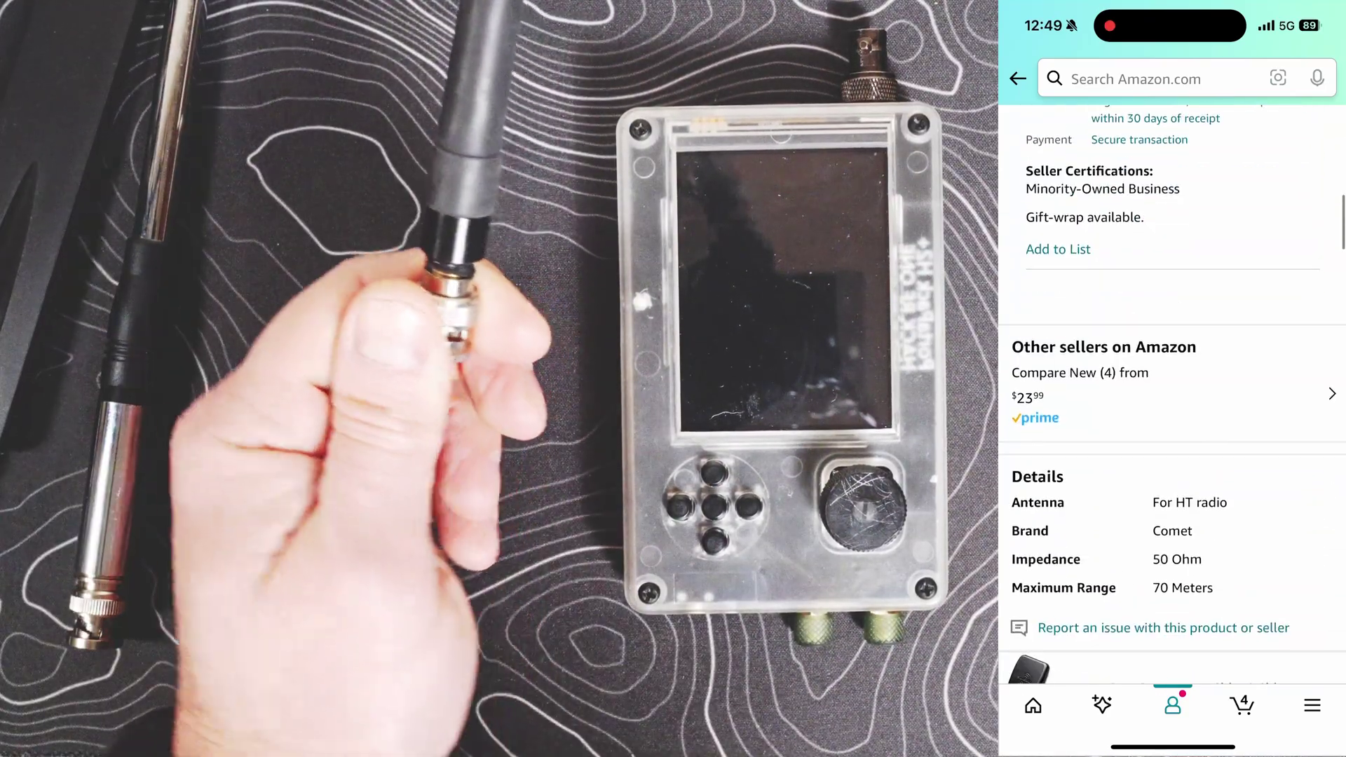
{"action": "scroll", "scroll_direction": "up", "scroll_amount": 3}
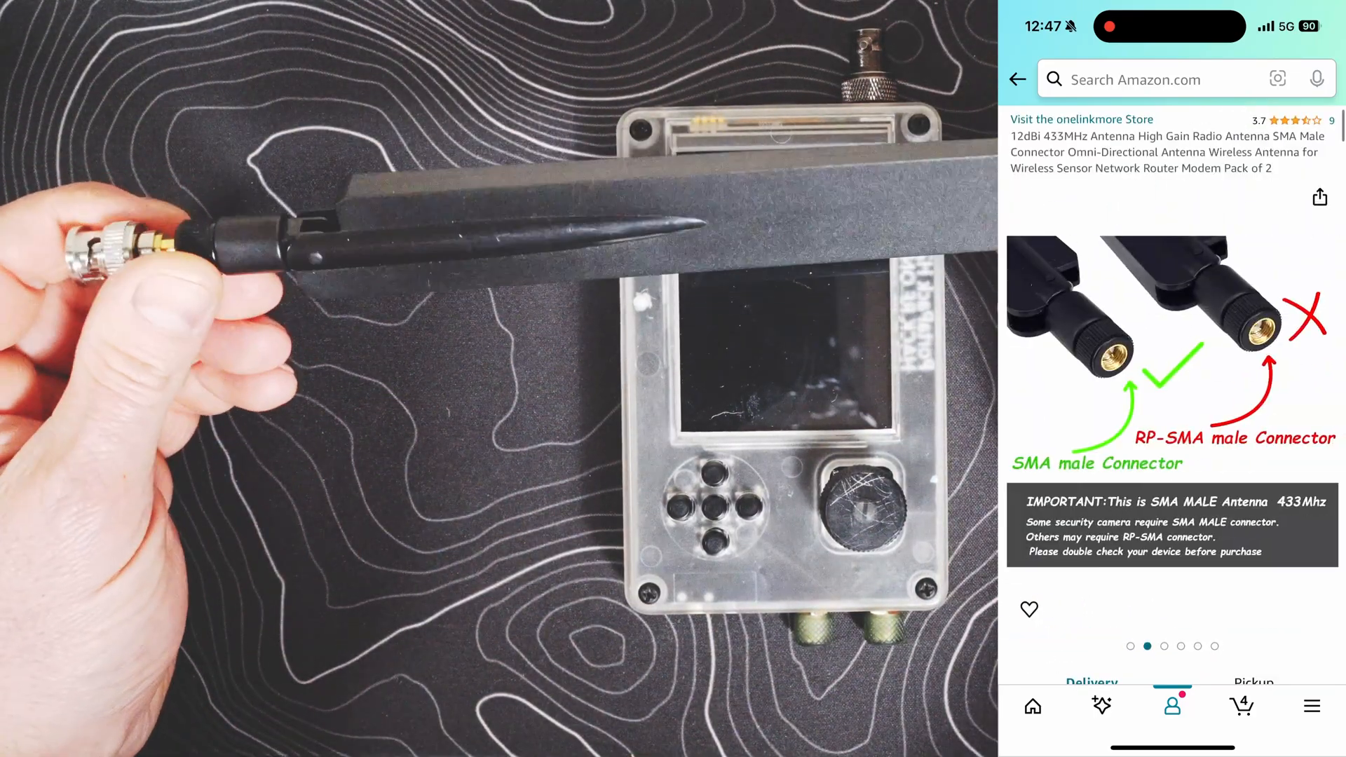
{"action": "scroll", "scroll_direction": "left", "scroll_amount": 3}
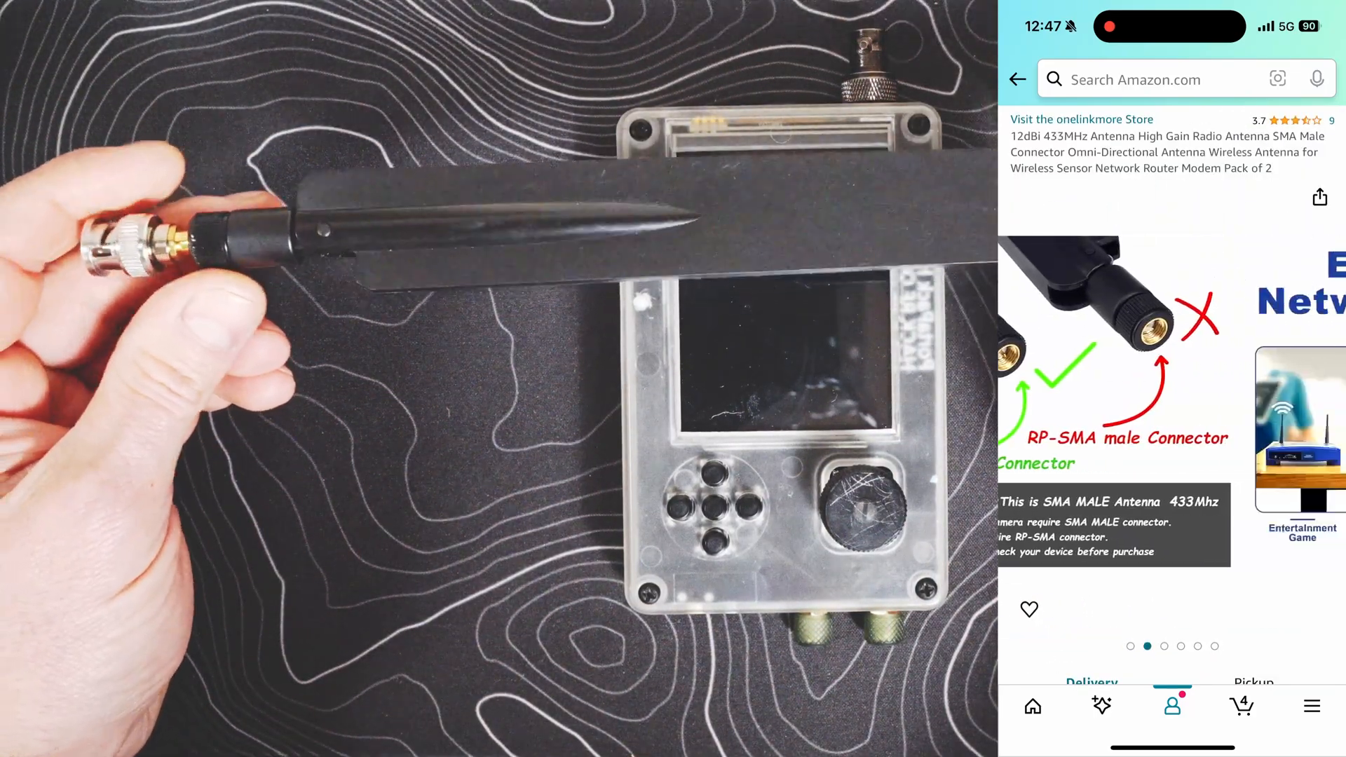
{"action": "scroll", "scroll_direction": "left", "scroll_amount": 3}
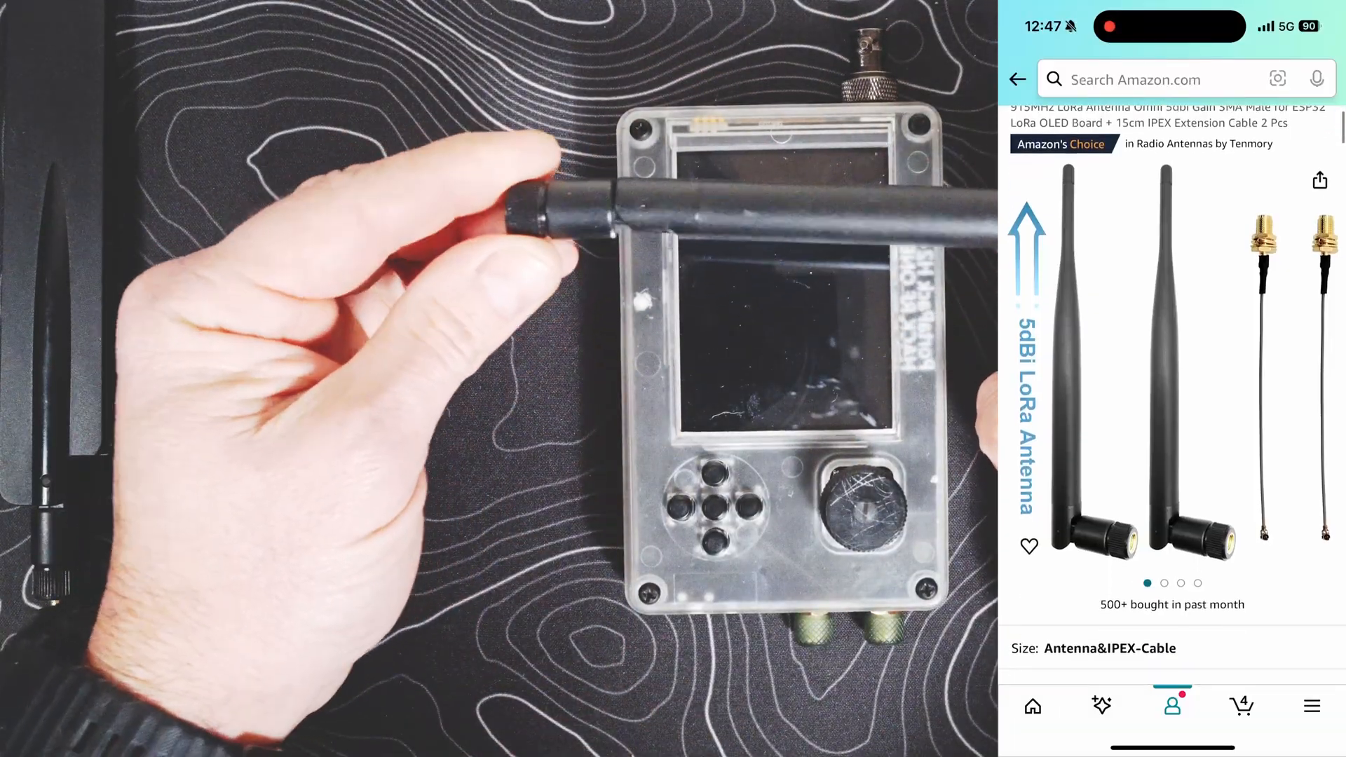
{"action": "scroll", "scroll_direction": "down", "scroll_amount": 3}
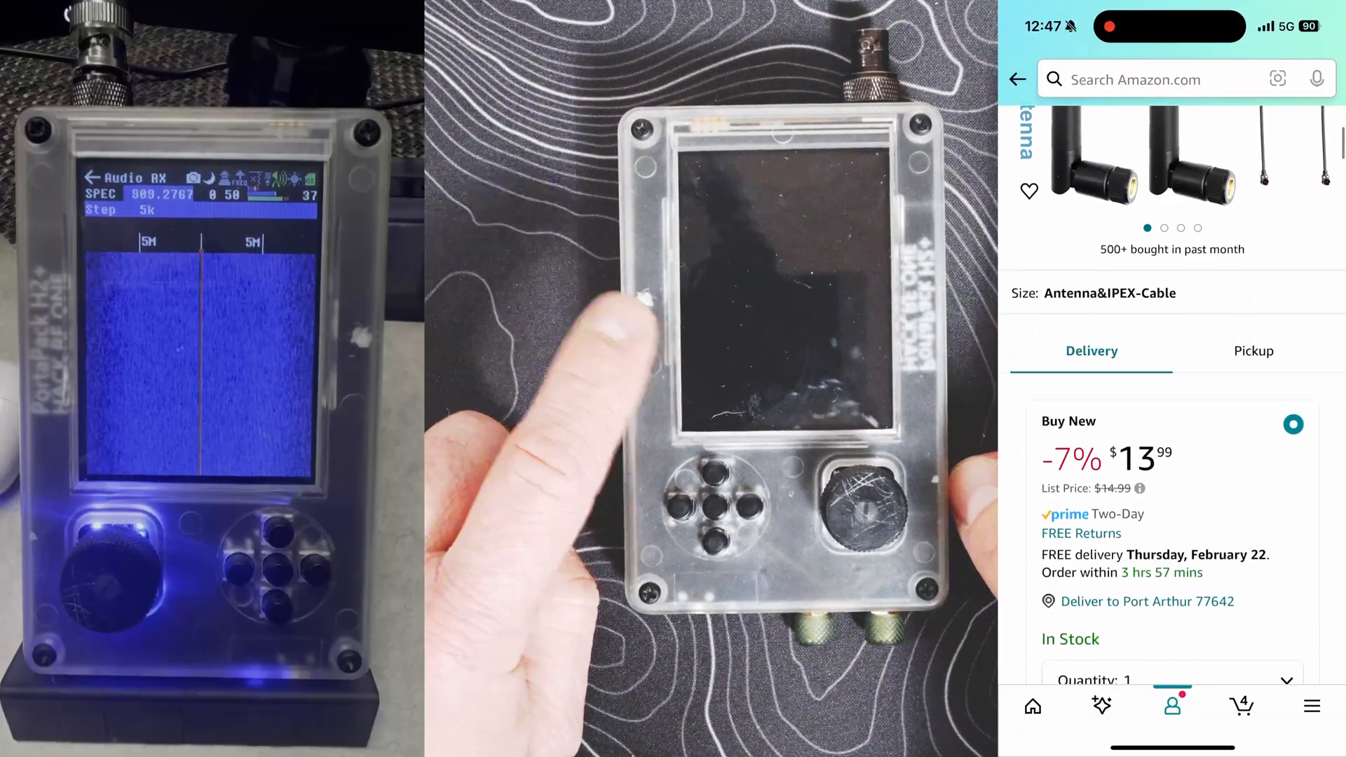
{"action": "scroll", "scroll_direction": "up", "scroll_amount": 3}
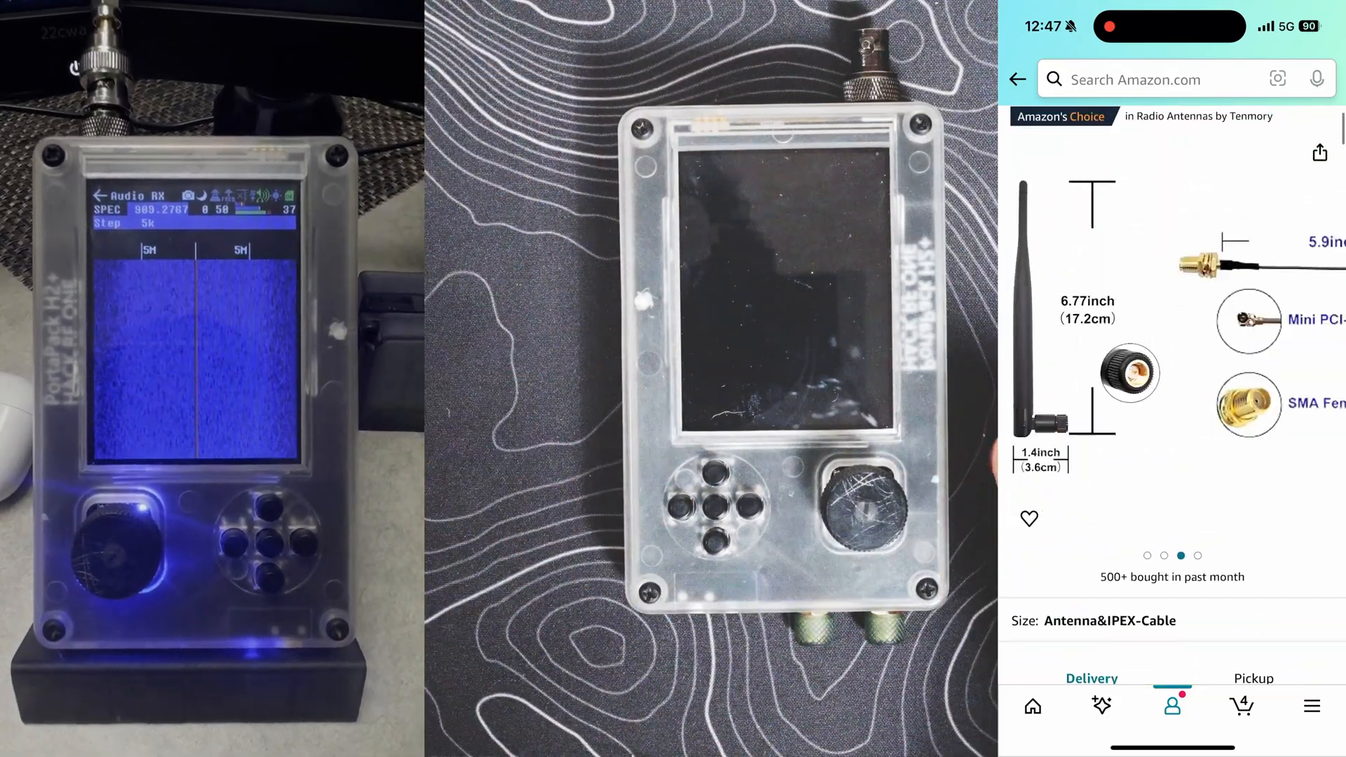
{"action": "scroll", "scroll_direction": "down", "scroll_amount": 3}
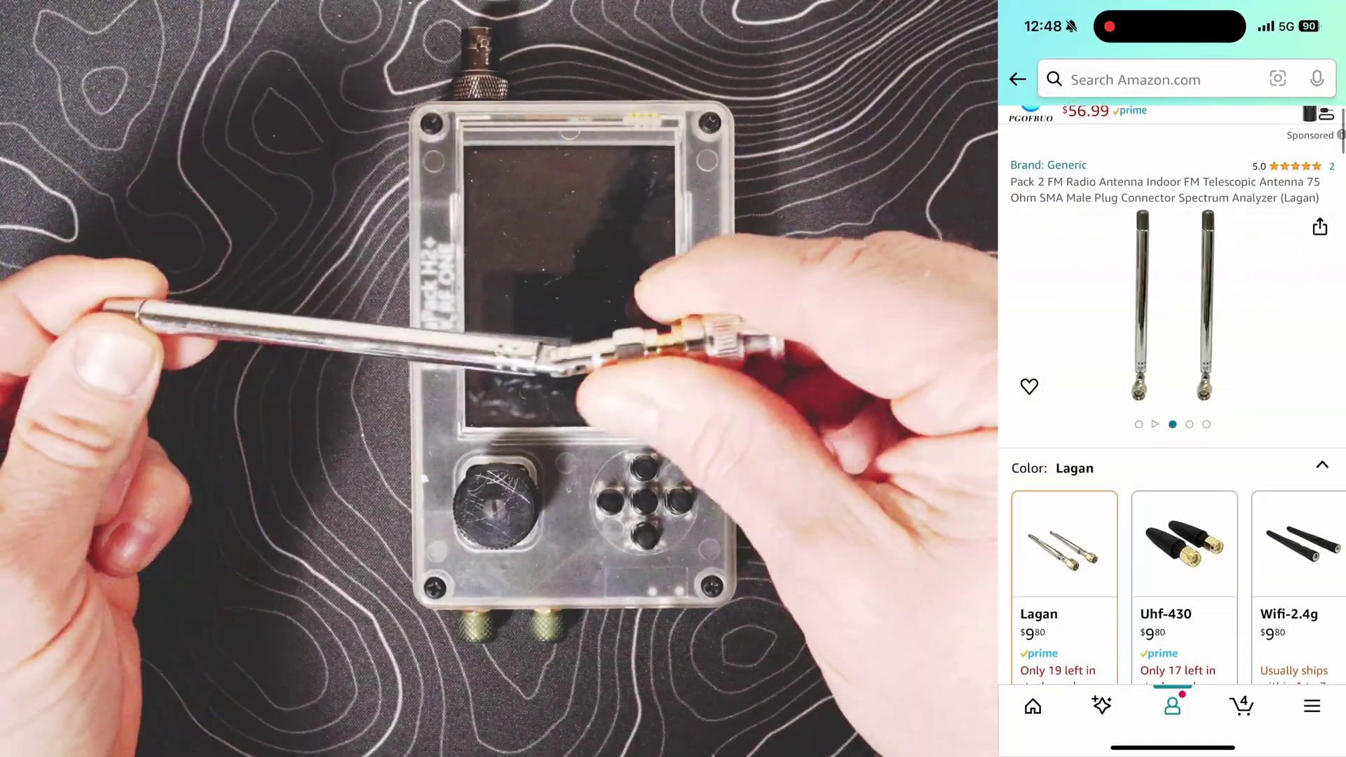
{"action": "scroll", "scroll_direction": "down", "scroll_amount": 3}
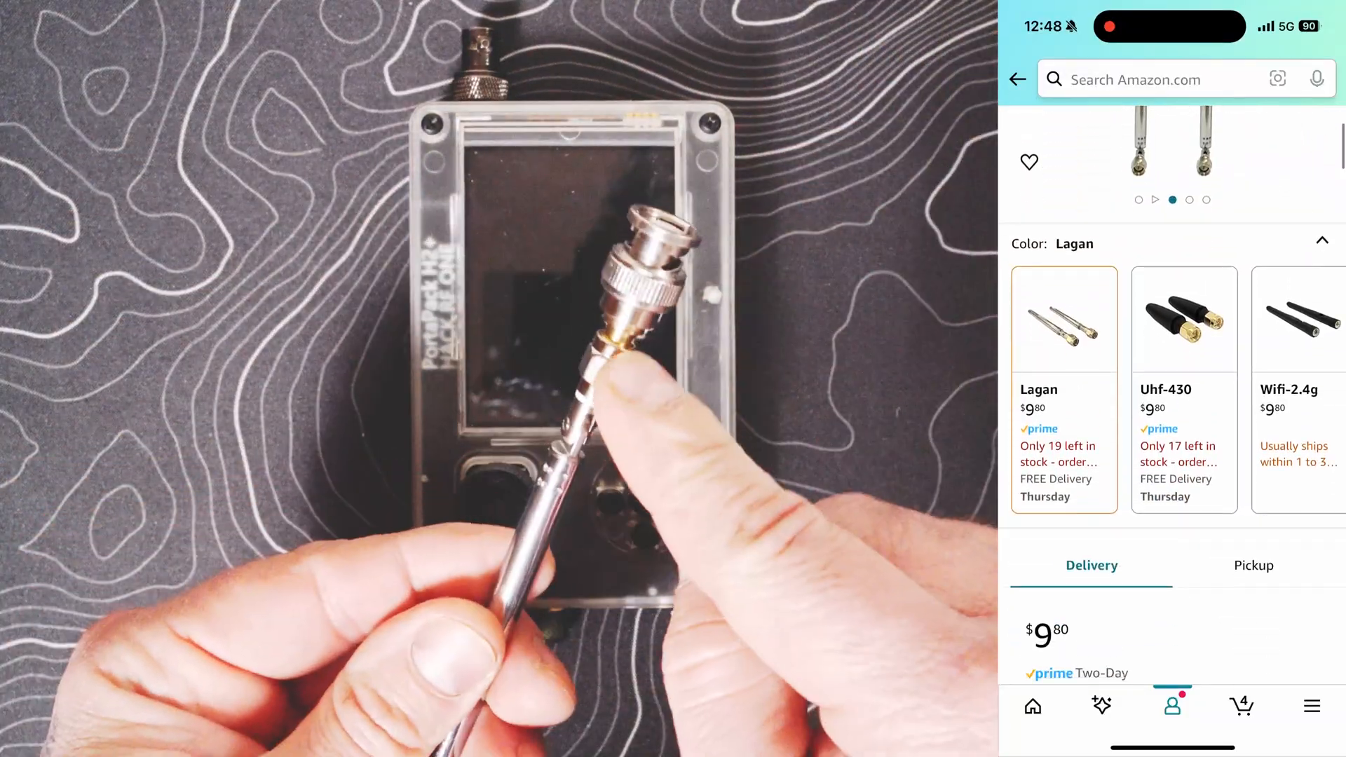
{"action": "scroll", "scroll_direction": "down", "scroll_amount": 3}
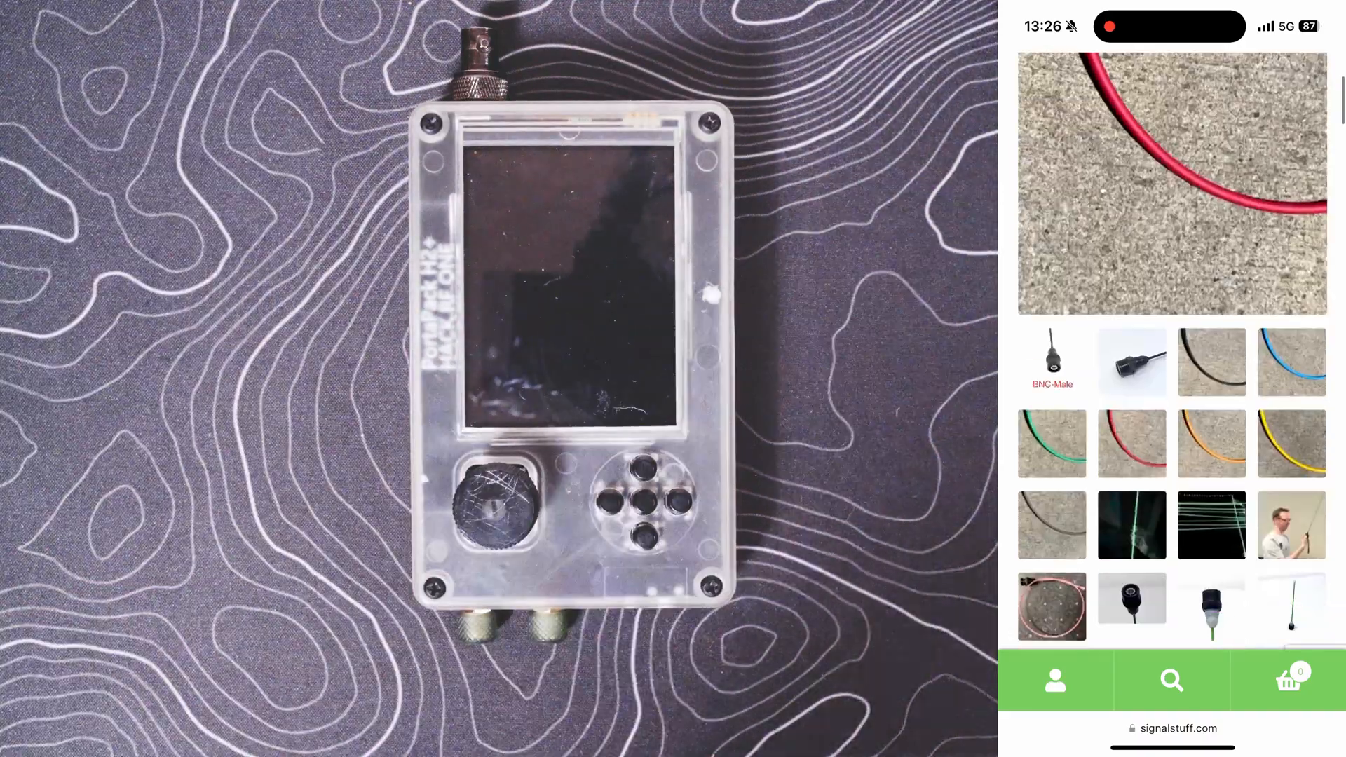
{"action": "scroll", "scroll_direction": "down", "scroll_amount": 3}
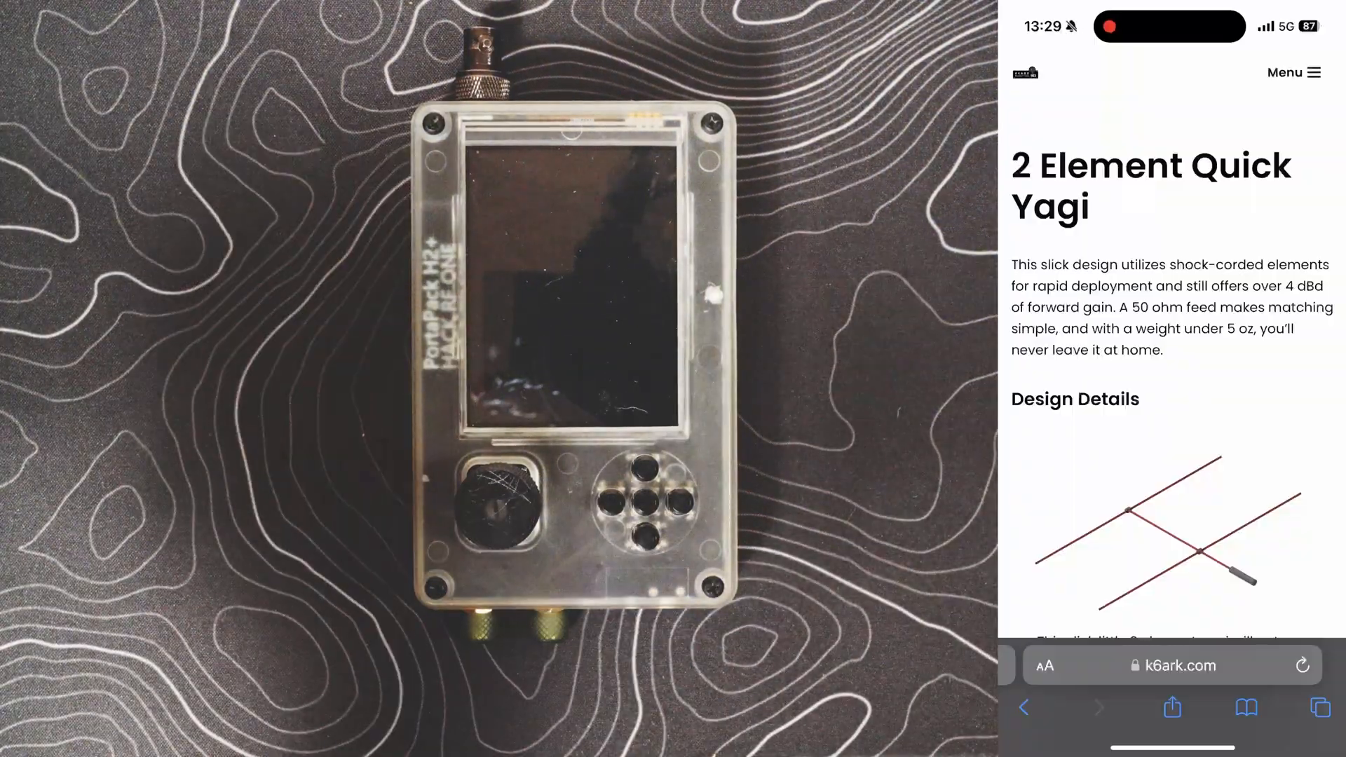
{"action": "scroll", "scroll_direction": "down", "scroll_amount": 3}
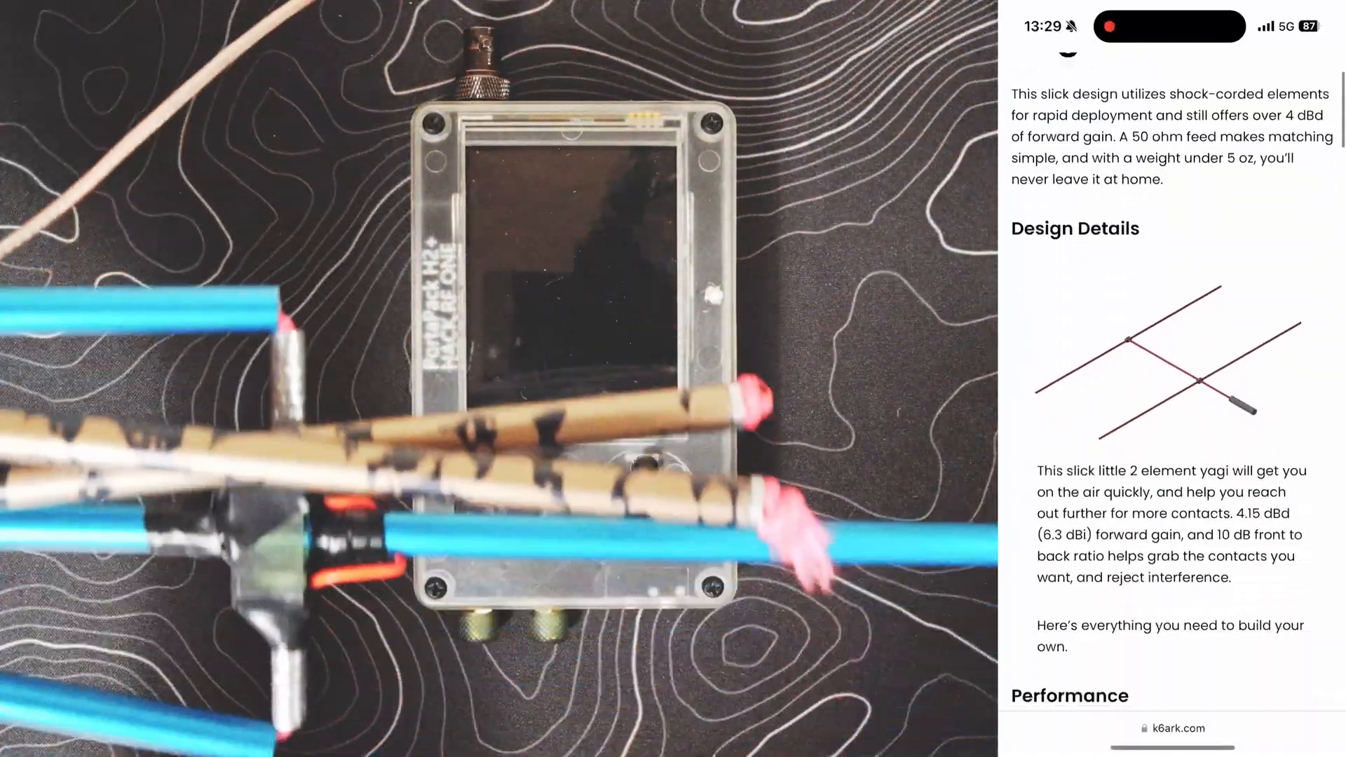
{"action": "scroll", "scroll_direction": "down", "scroll_amount": 3}
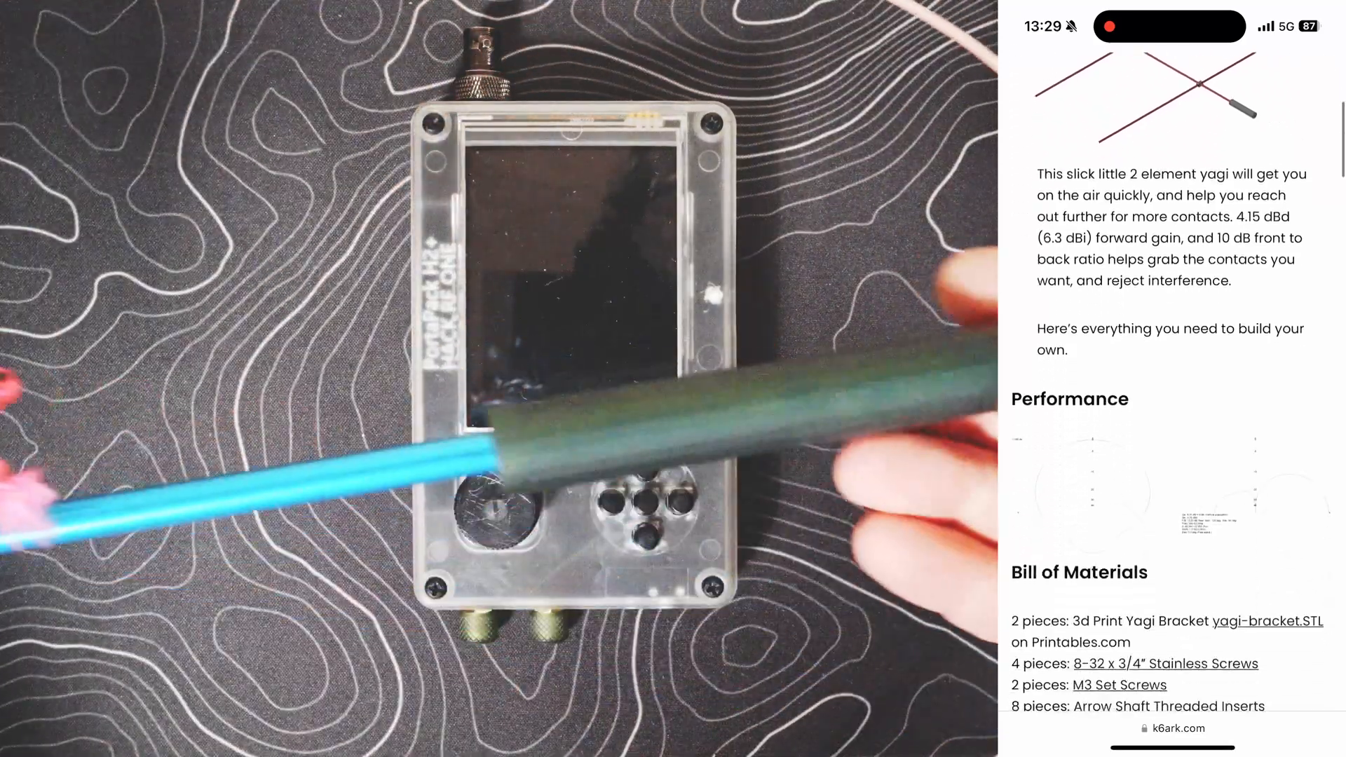
{"action": "scroll", "scroll_direction": "down", "scroll_amount": 3}
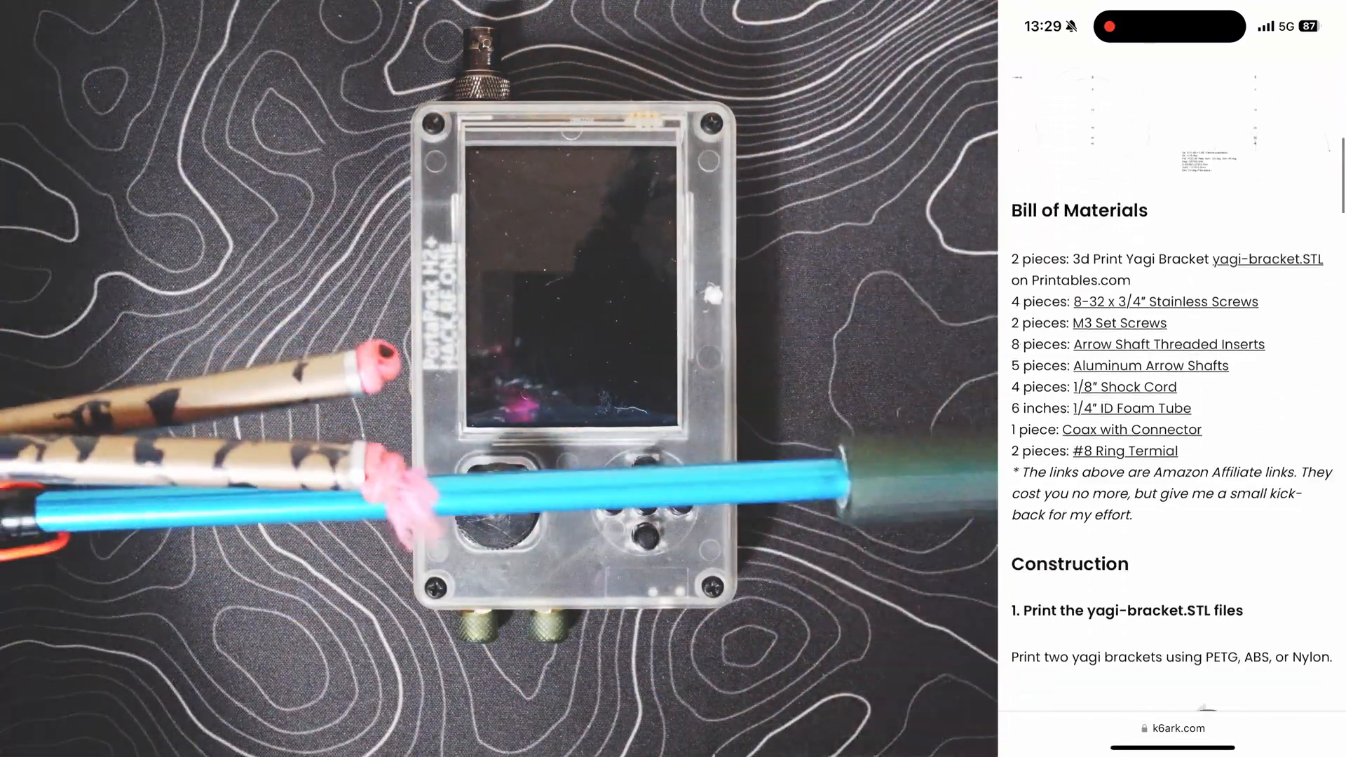
{"action": "scroll", "scroll_direction": "down", "scroll_amount": 3}
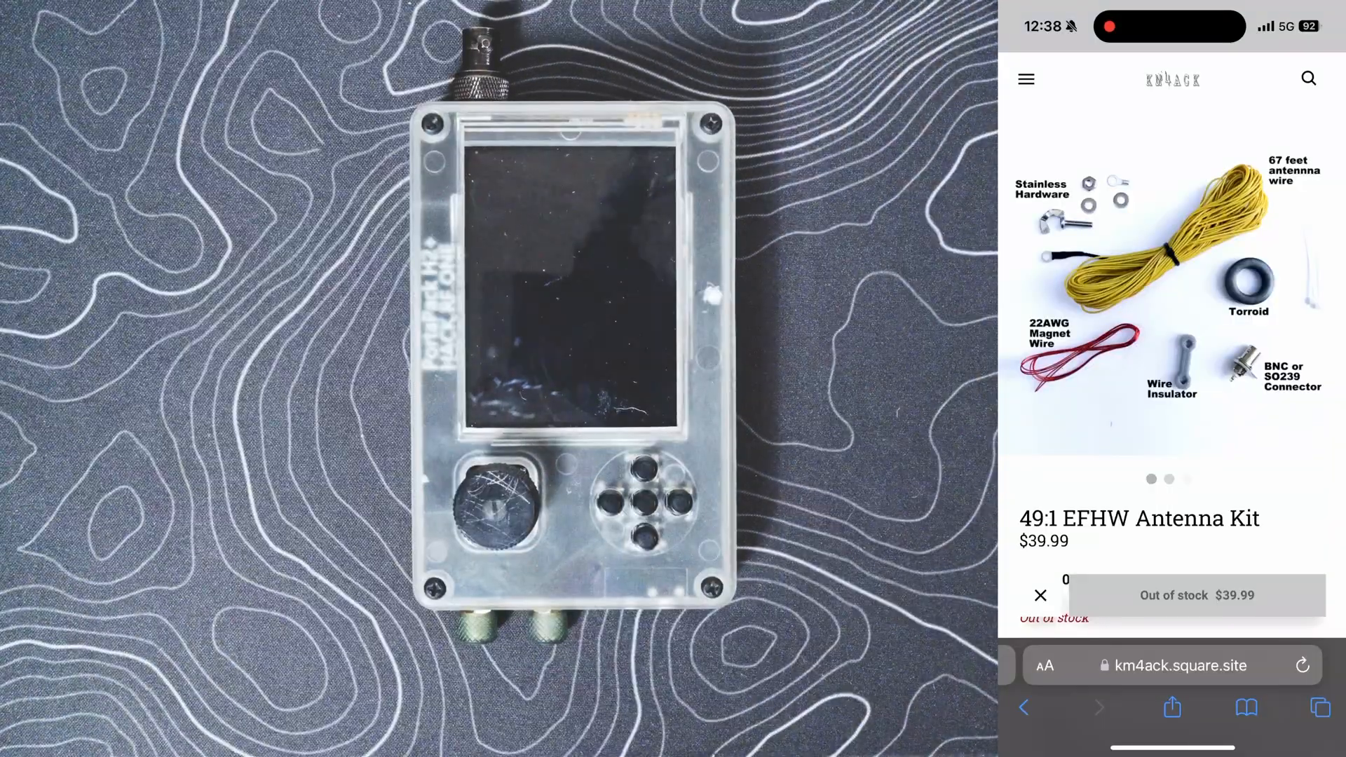
{"action": "scroll", "scroll_direction": "down", "scroll_amount": 3}
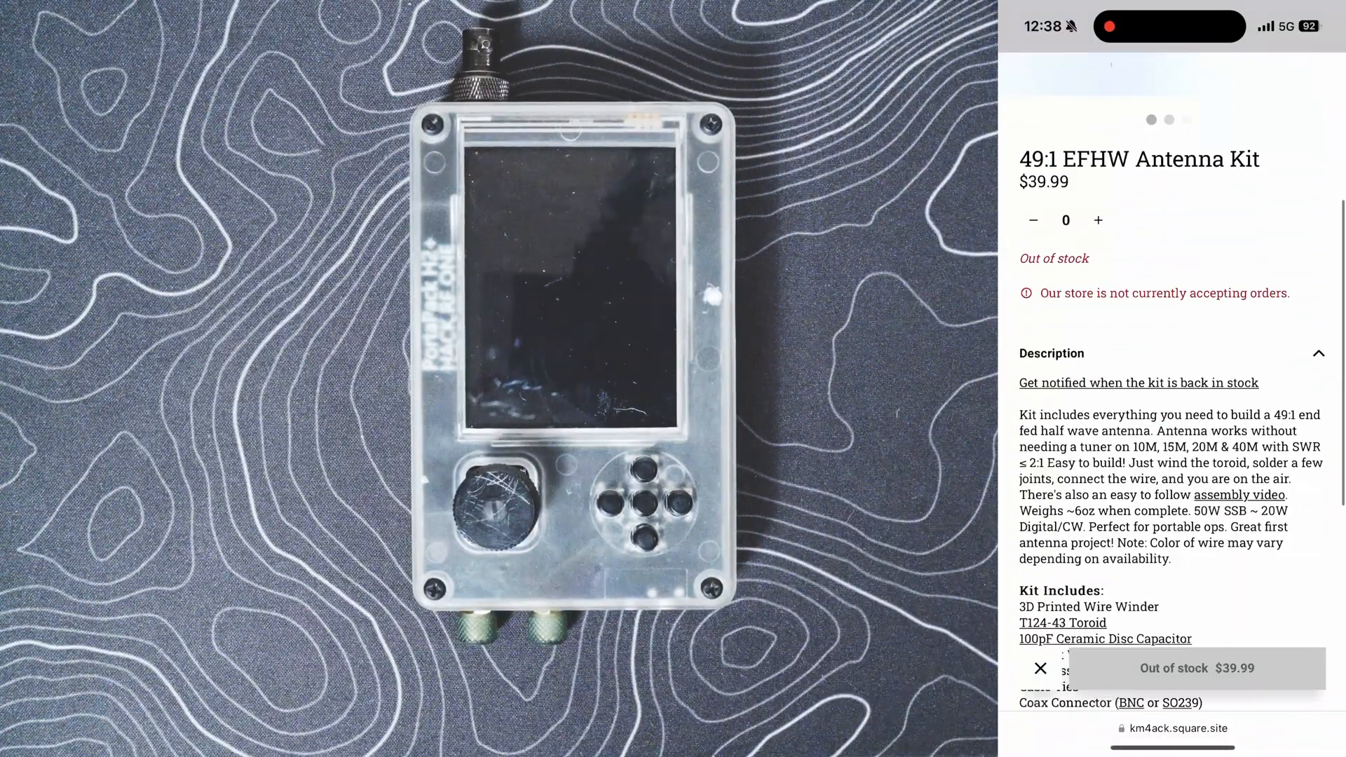
{"action": "scroll", "scroll_direction": "down", "scroll_amount": 3}
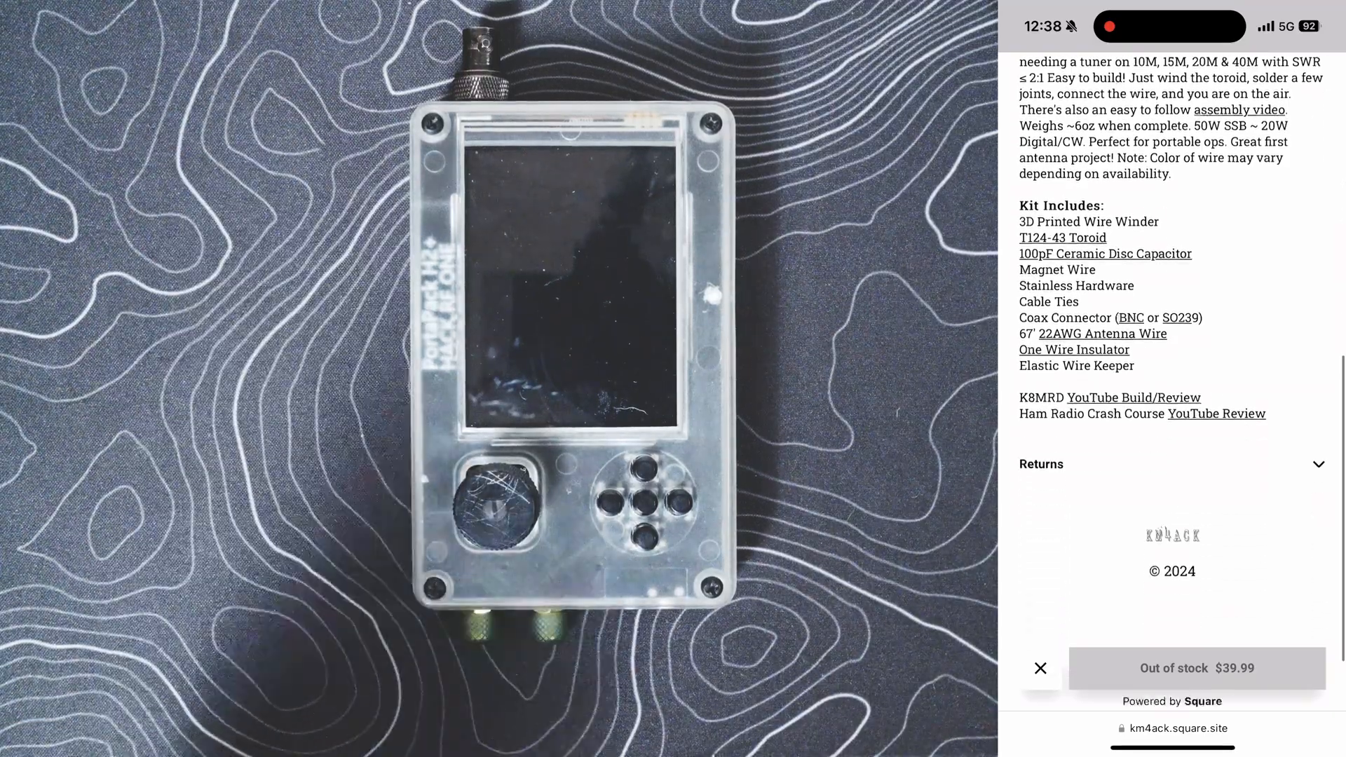
{"action": "scroll", "scroll_direction": "up", "scroll_amount": 3}
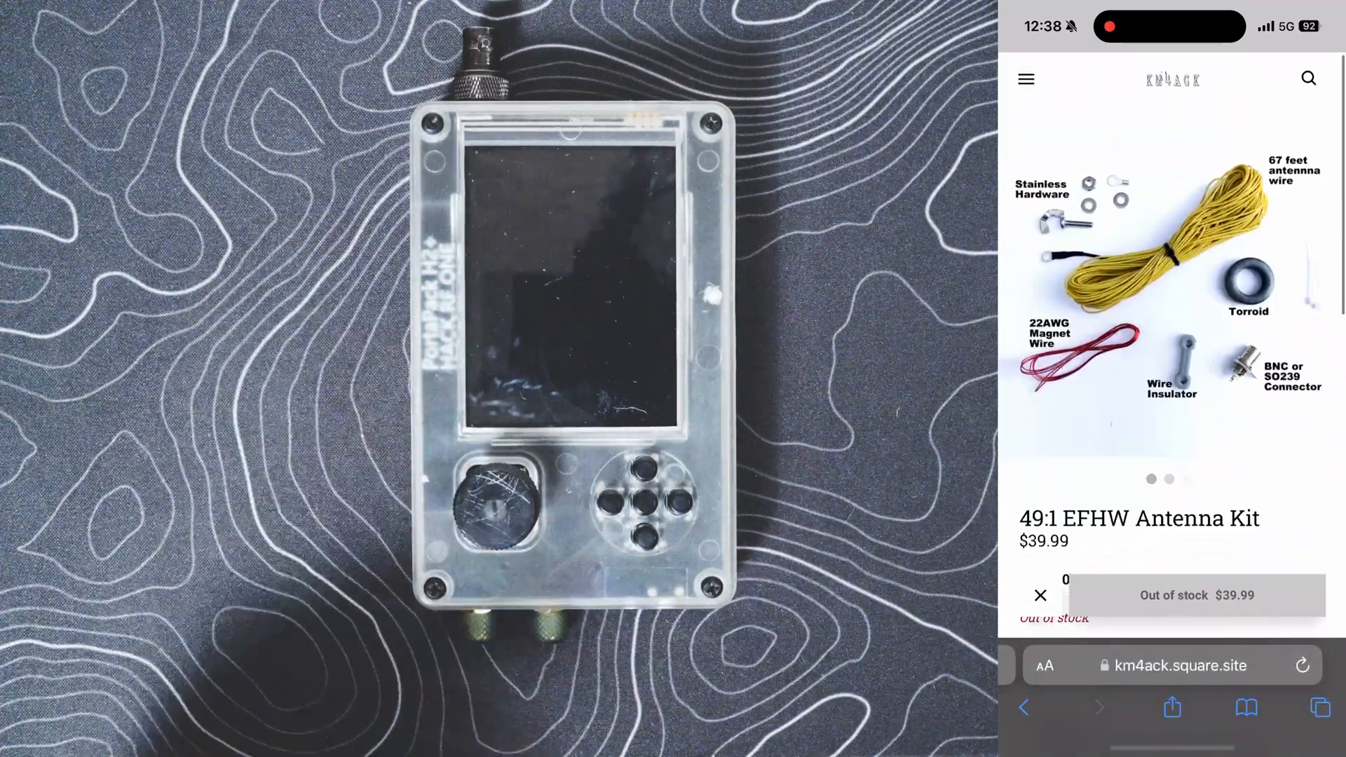